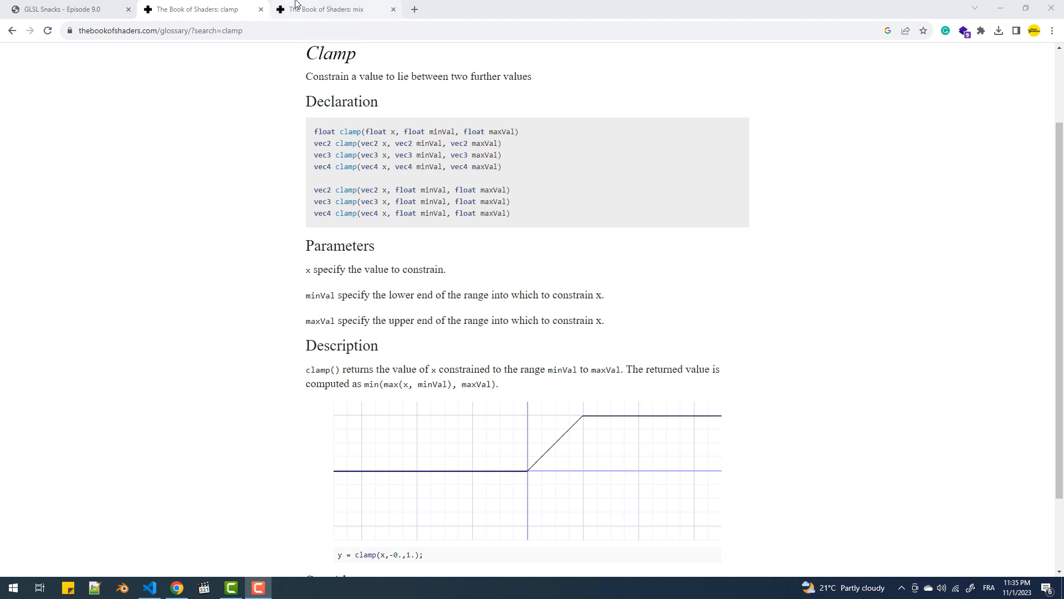
# - Review the mix reference page and the running burger demo, then bring up scripts.js in VS Code
pyautogui.click(333, 10)
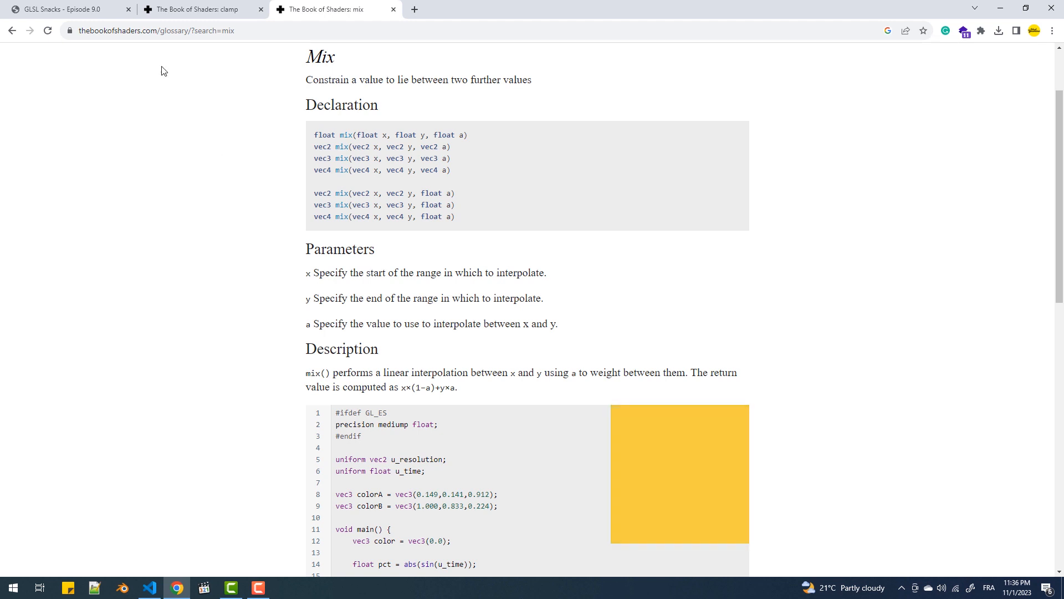
pyautogui.click(64, 10)
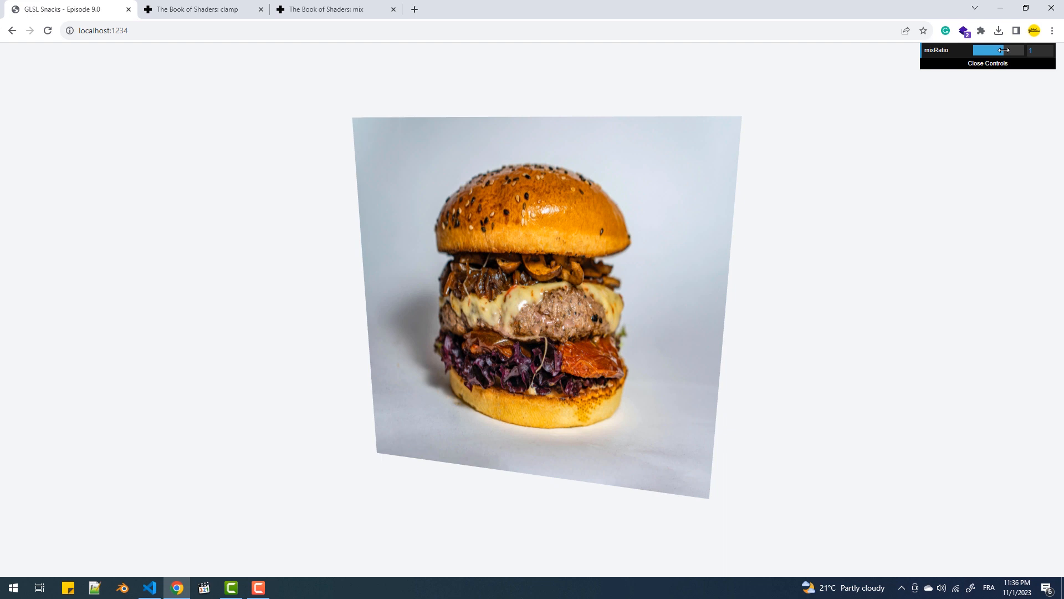
pyautogui.click(150, 588)
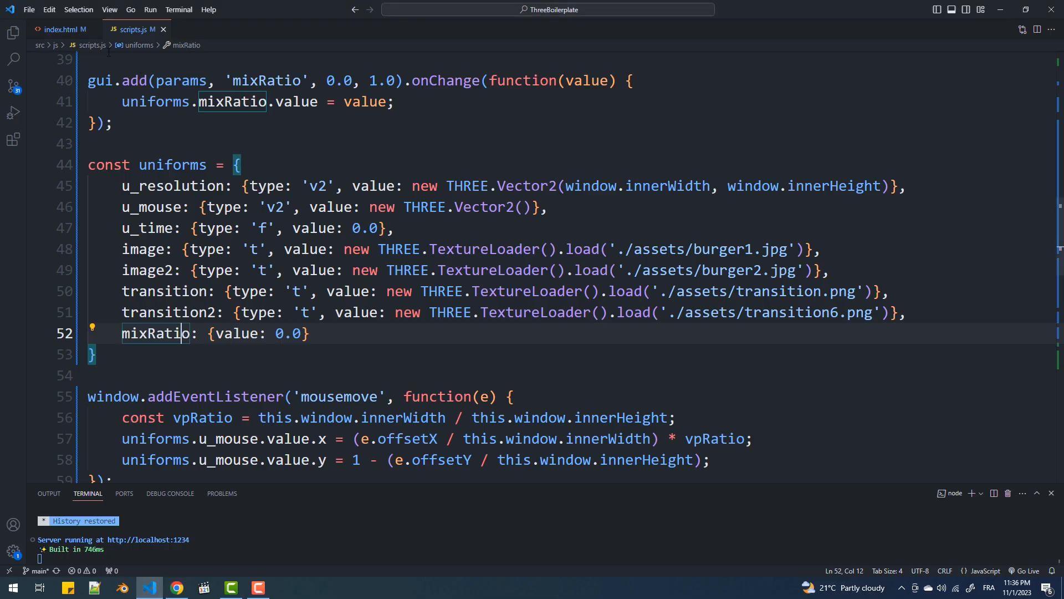
# - Set gl_FragColor to mix(i1Texel, i2Texel, mixRatio) in index.html and check the slider-driven blend in the demo
pyautogui.click(59, 29)
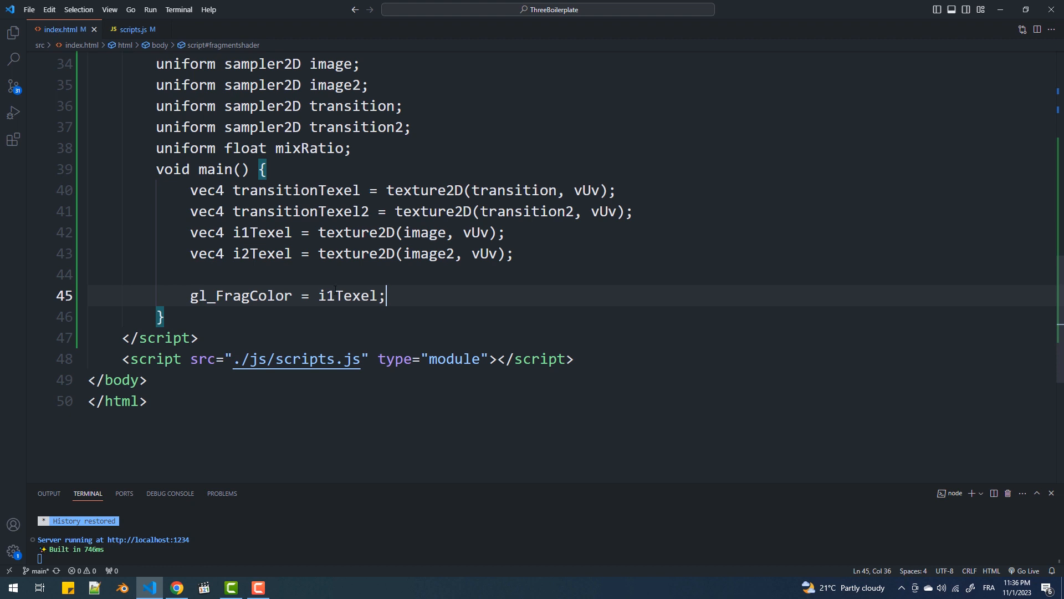
pyautogui.write('mix(i1Texel, iT')
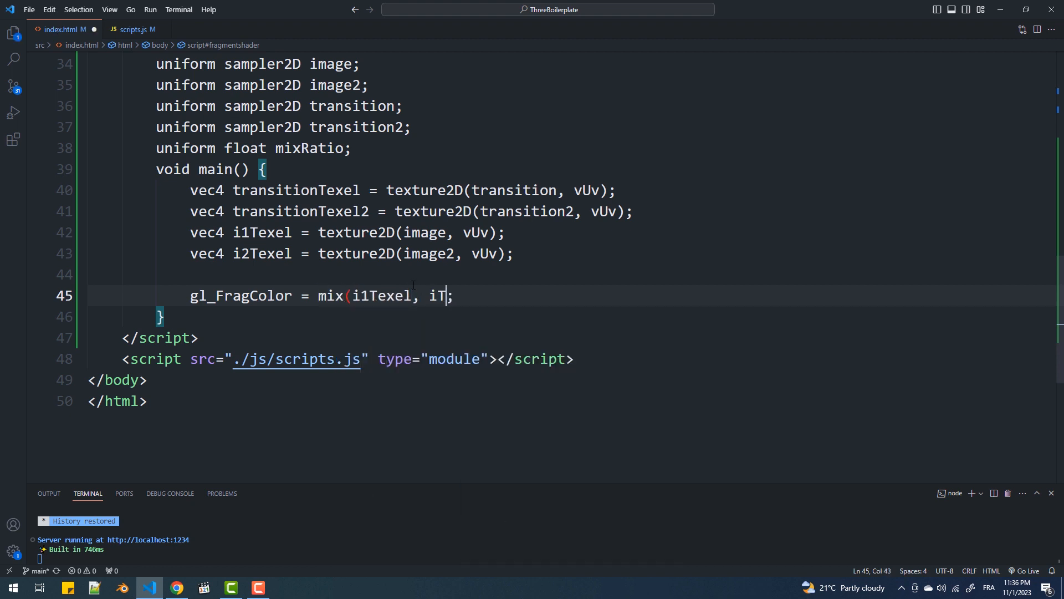
pyautogui.write('2Texel)')
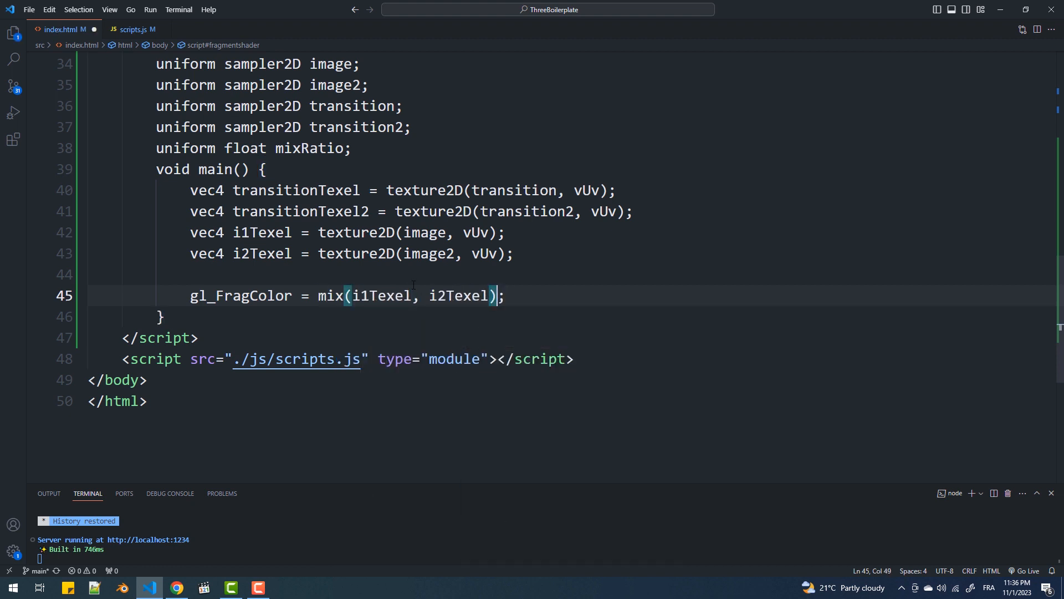
pyautogui.write(', mixRatio')
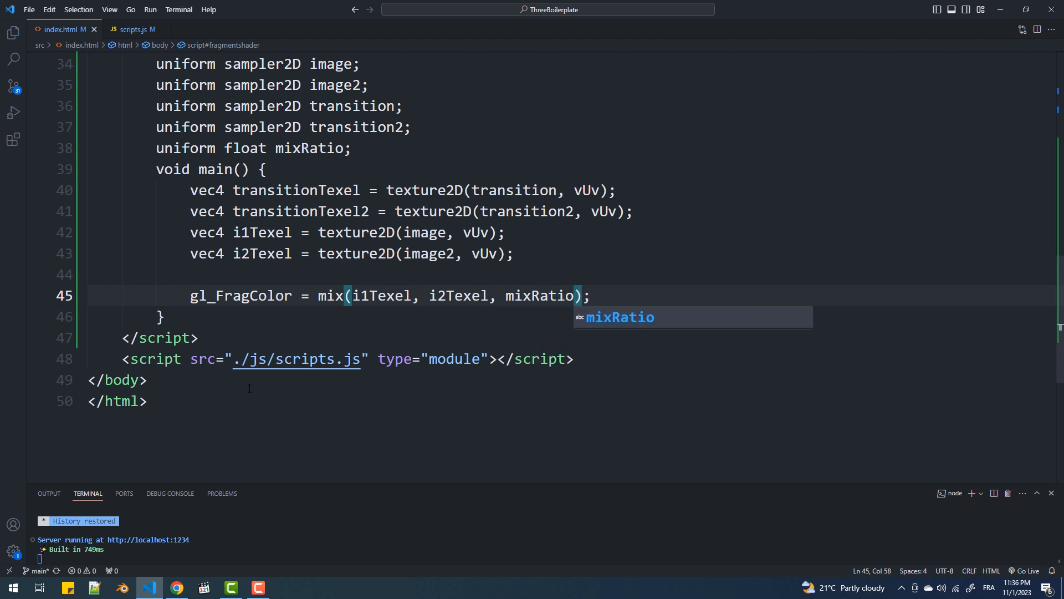
pyautogui.click(177, 587)
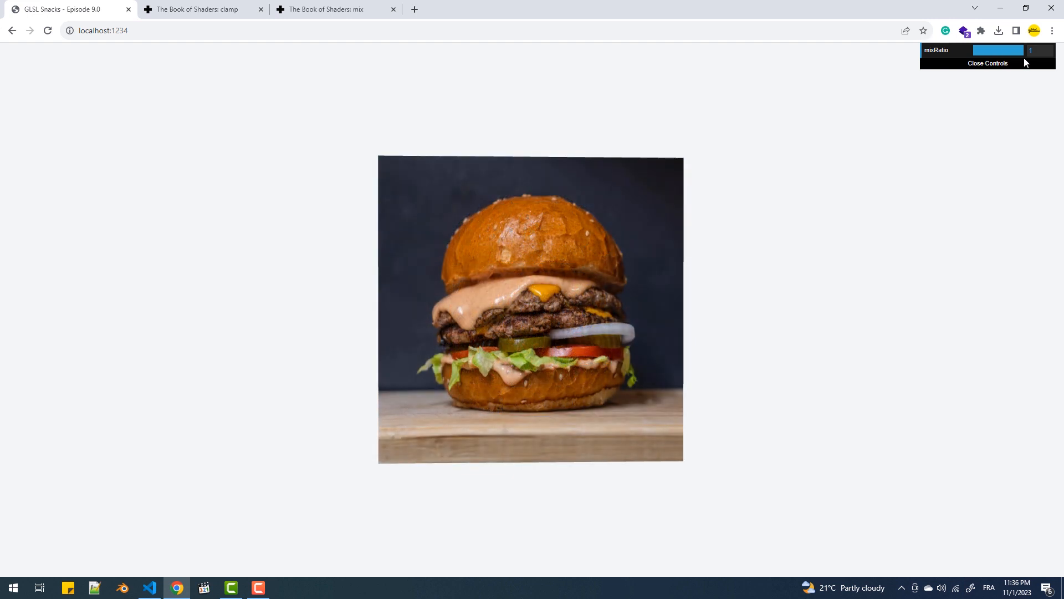
pyautogui.moveTo(176, 587)
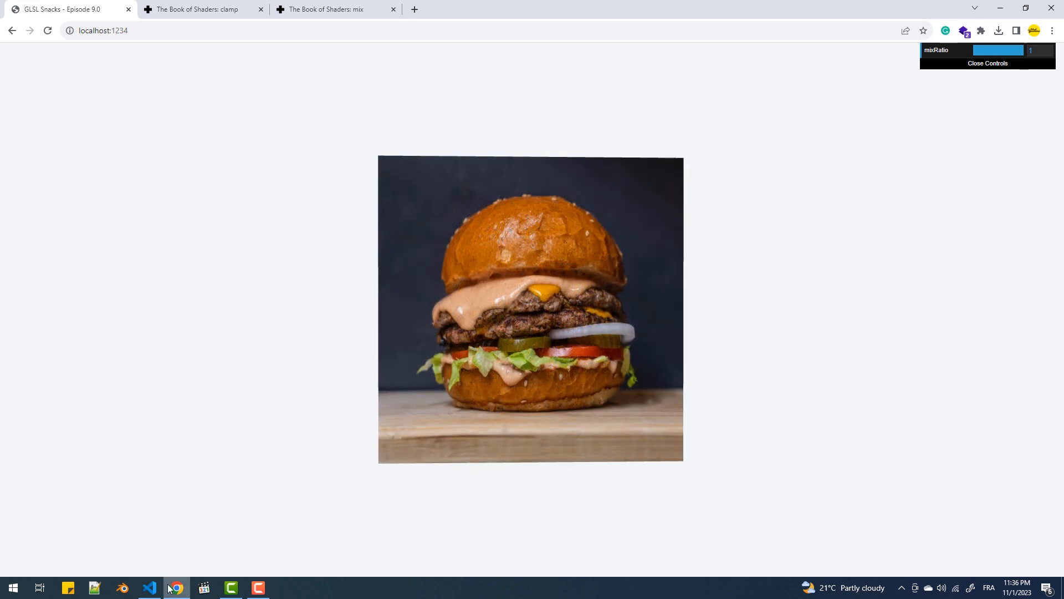
pyautogui.click(149, 587)
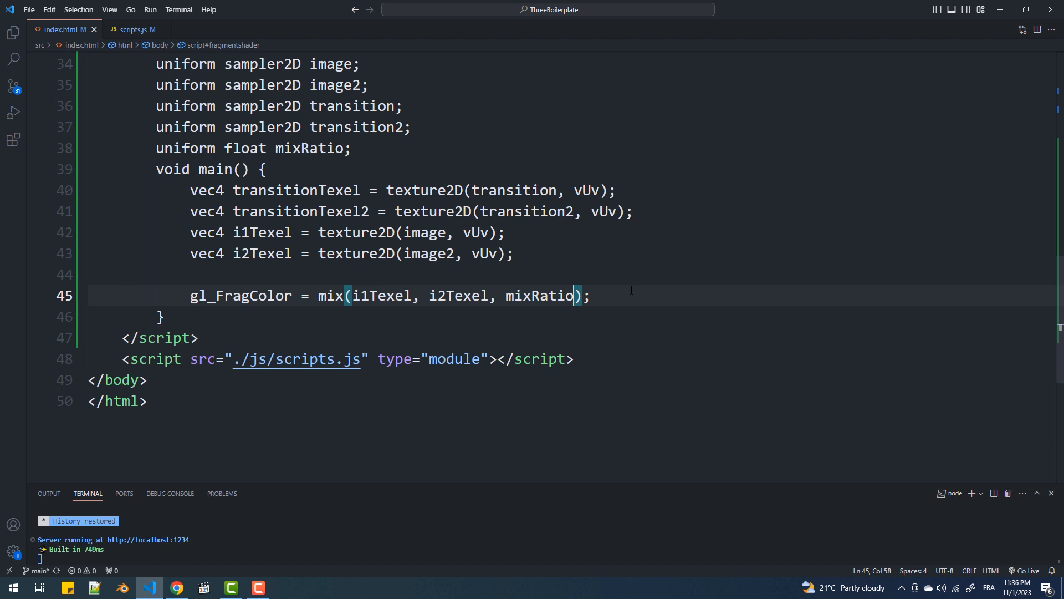
# - Add float r = mixRatio * 1.6 - 0.3 and mixF = clamp((transitionTexel - r) * 3.33, 0.0, 1.0), blending by mixF
pyautogui.write('float')
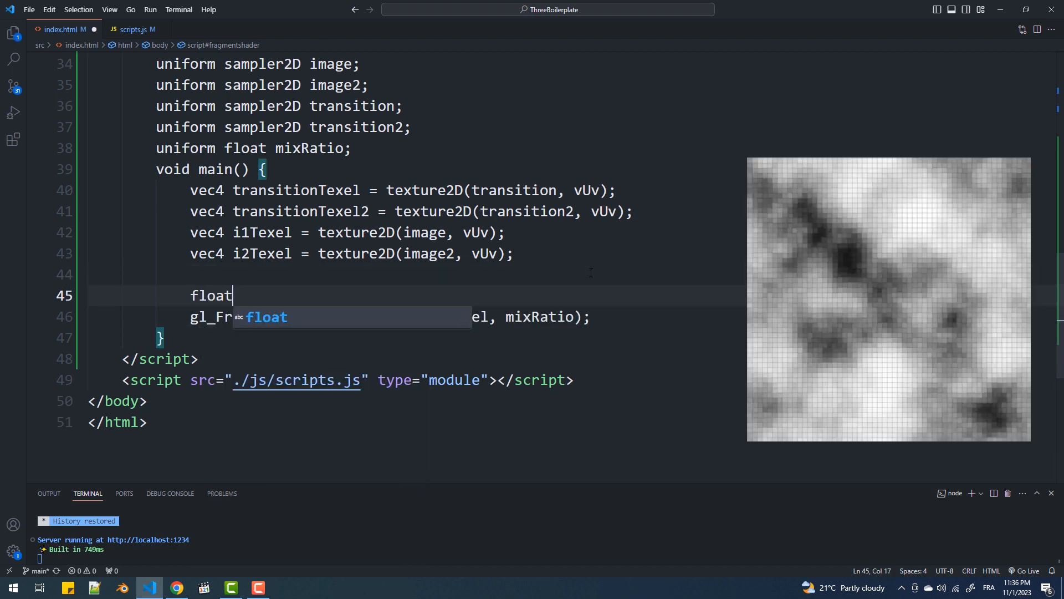
pyautogui.write('r = mixRatio *')
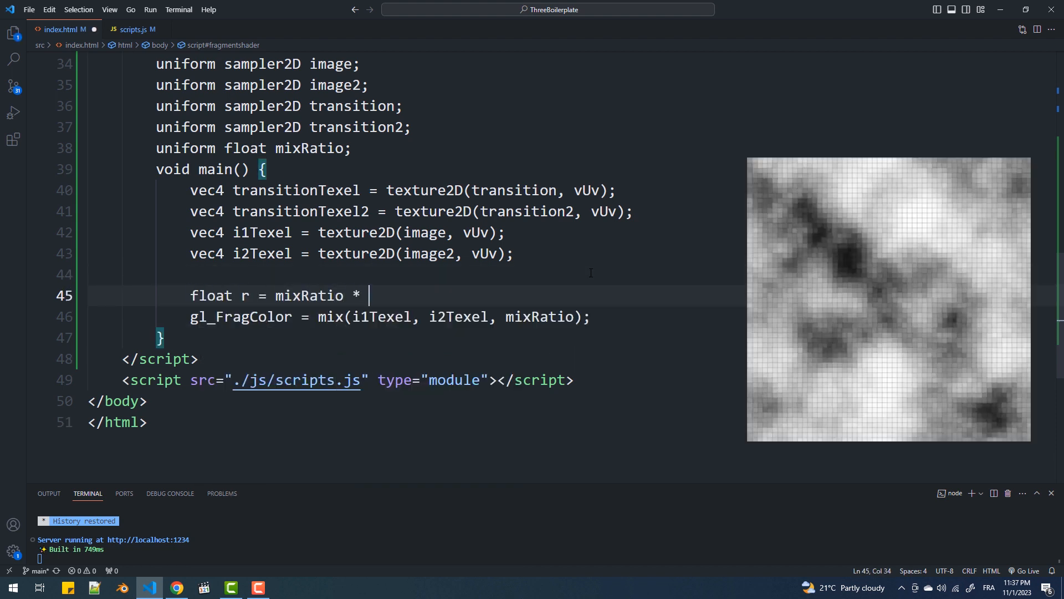
pyautogui.write('1.6 - 0.3;')
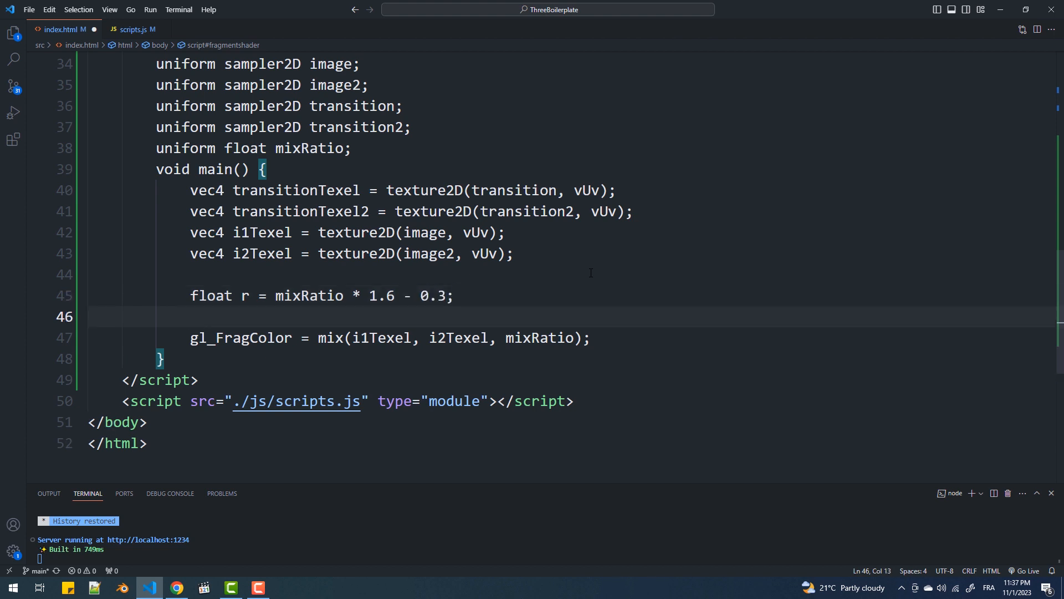
pyautogui.write('float mixF = clamp')
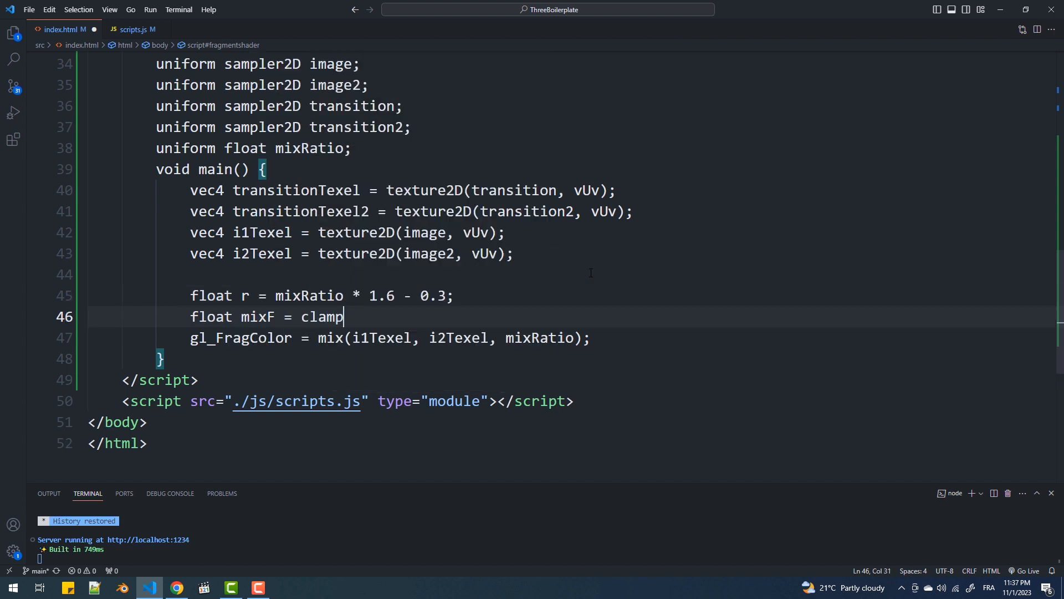
pyautogui.write('((transitionTexel.r - r));')
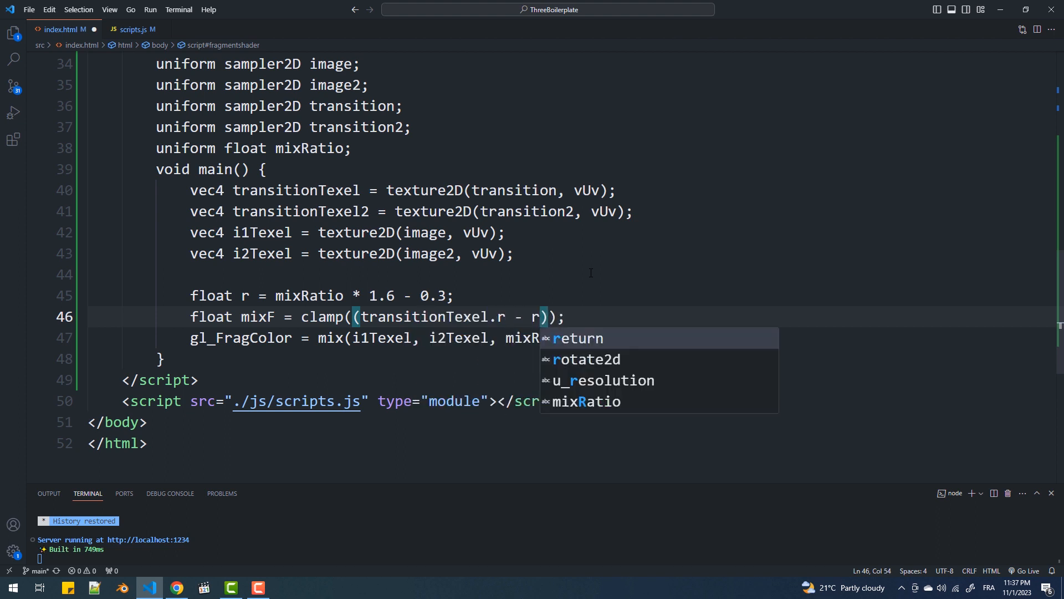
pyautogui.write('* 3.33, 0.0')
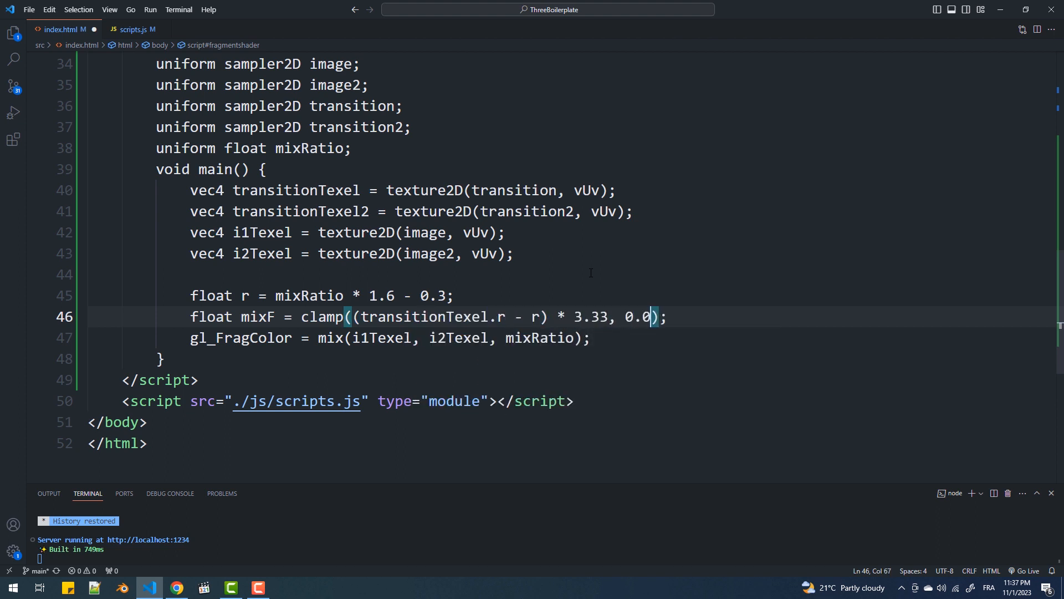
pyautogui.write(', 1.0')
pyautogui.click(571, 338)
pyautogui.write('F')
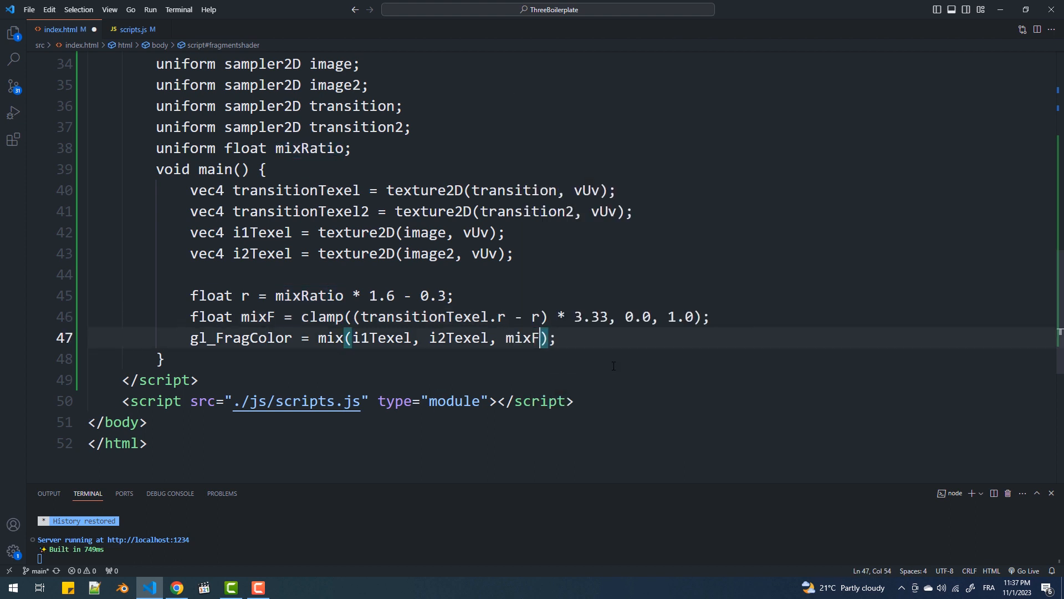
pyautogui.click(176, 587)
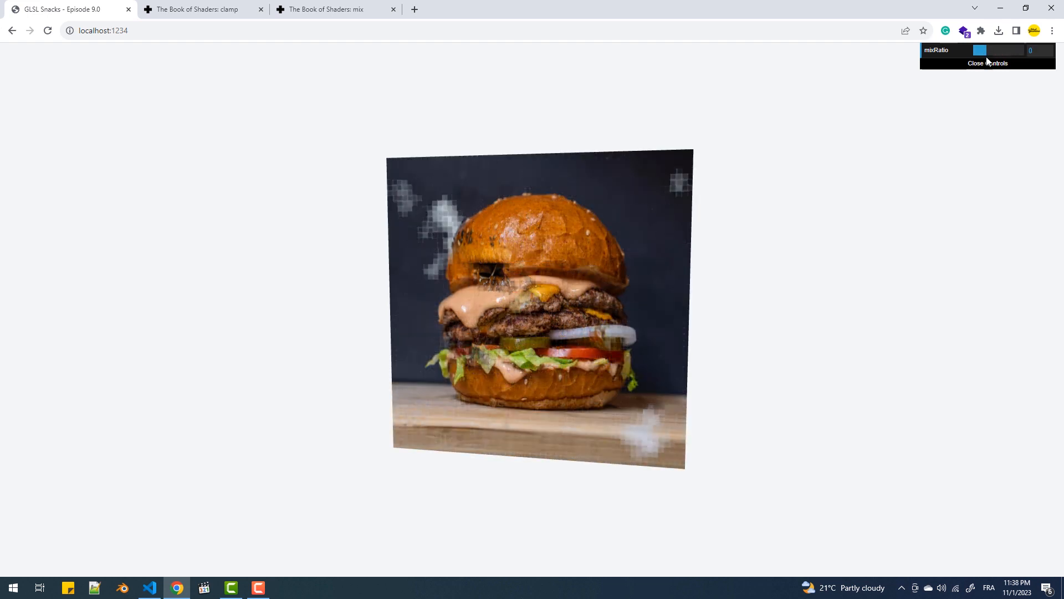
# - Switch the threshold to sample transitionTexel2 and verify the updated transition in the demo
pyautogui.click(150, 588)
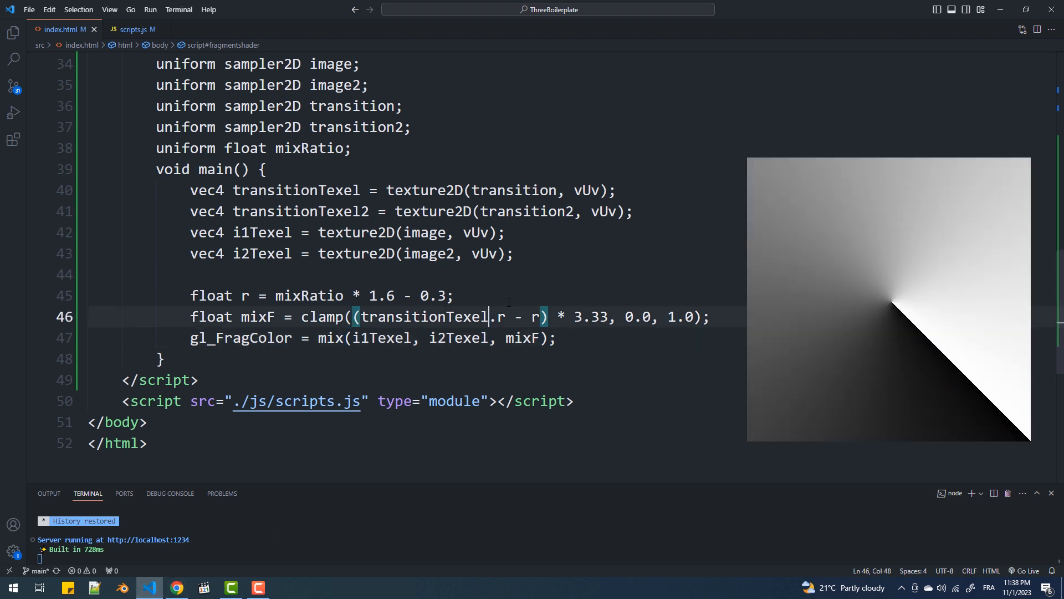
pyautogui.write('2')
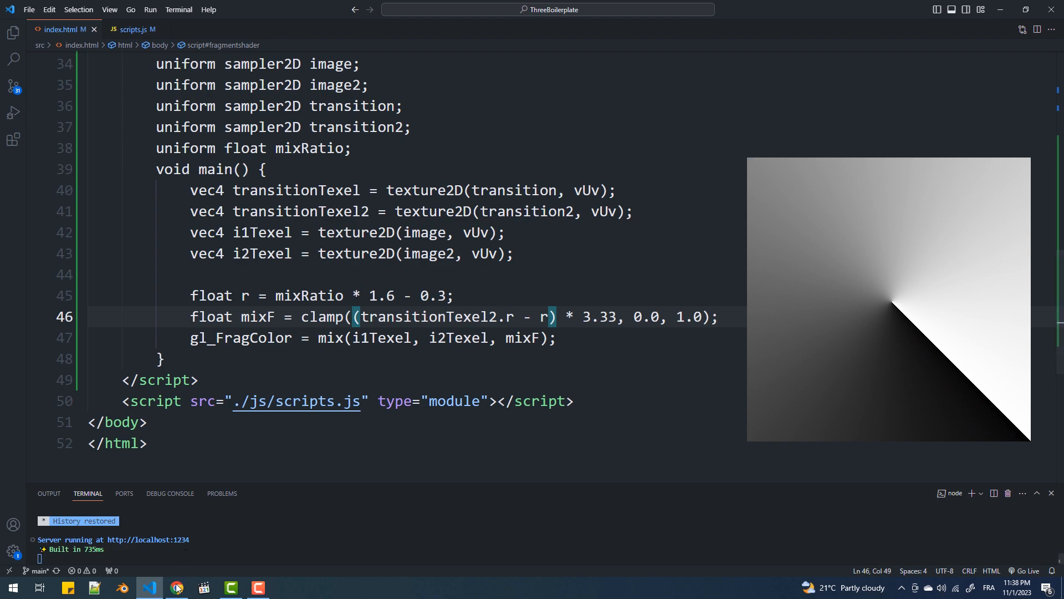
pyautogui.click(176, 587)
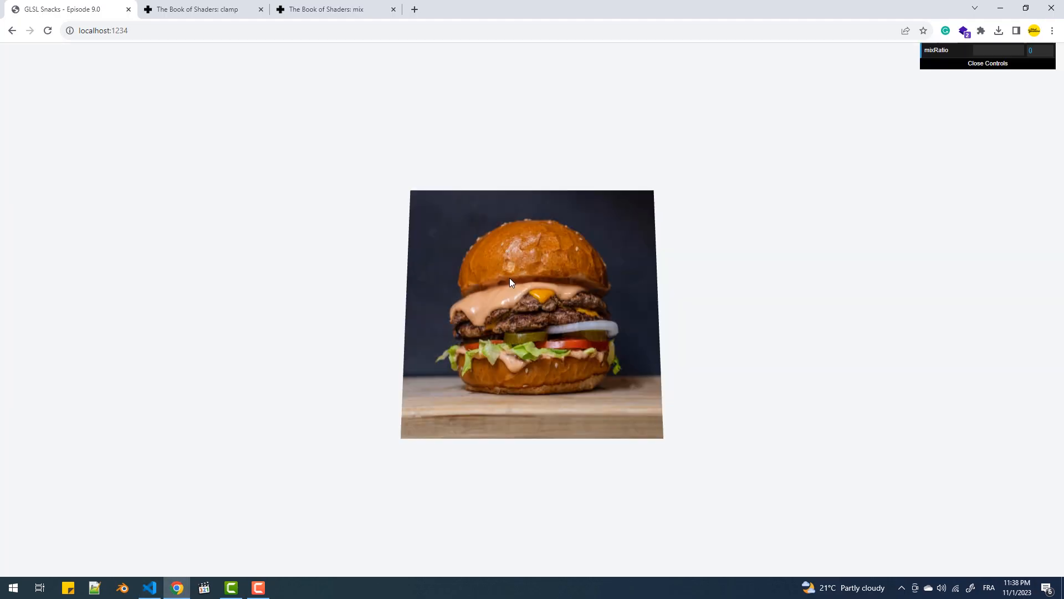